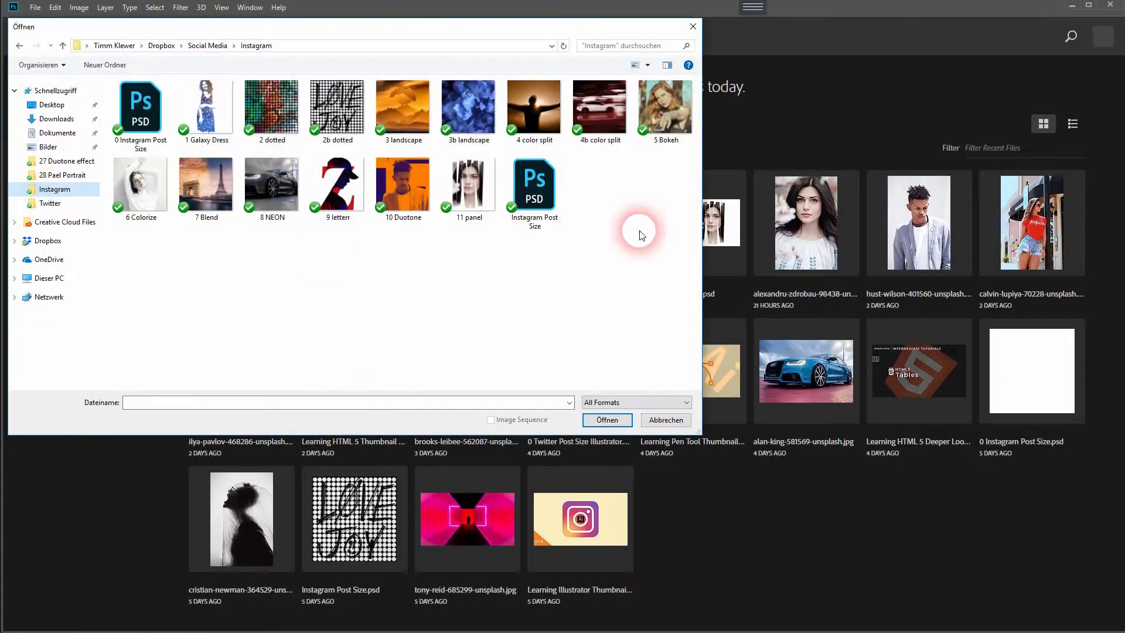
Open kevin-young-7002-unsplash, the Chicago skyline photo, from the Downloads folder.
click(56, 118)
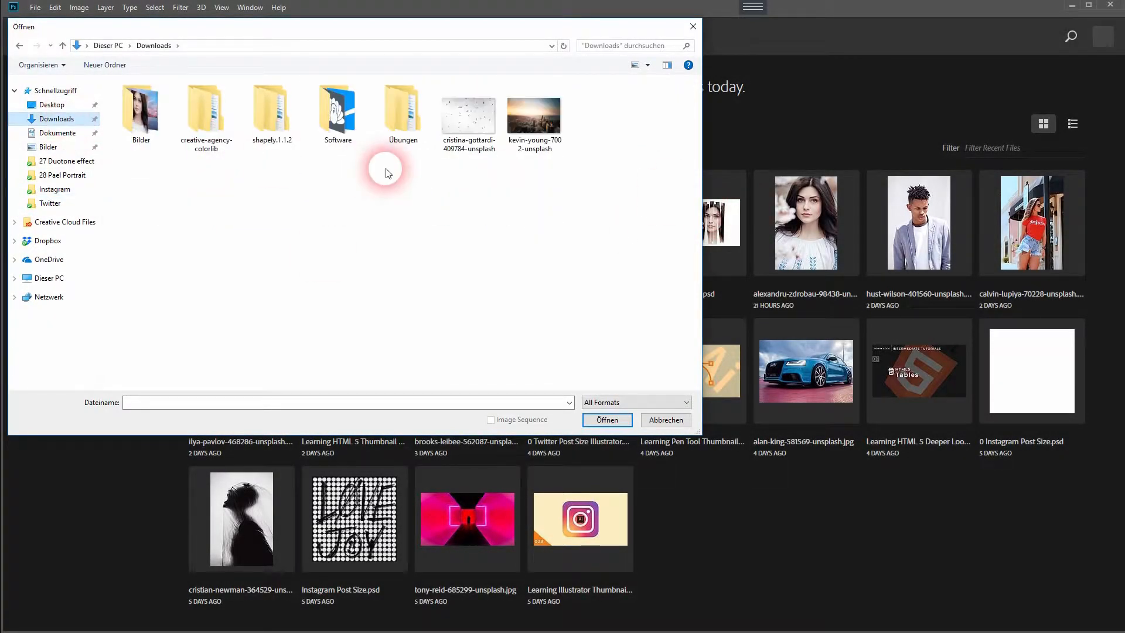
click(534, 116)
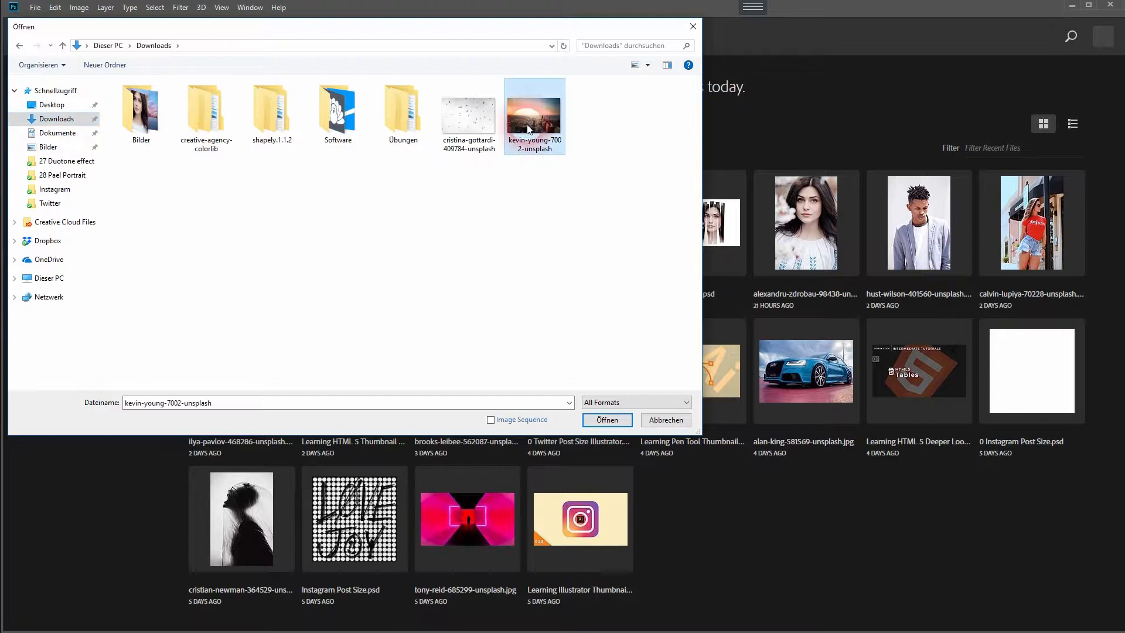
click(605, 420)
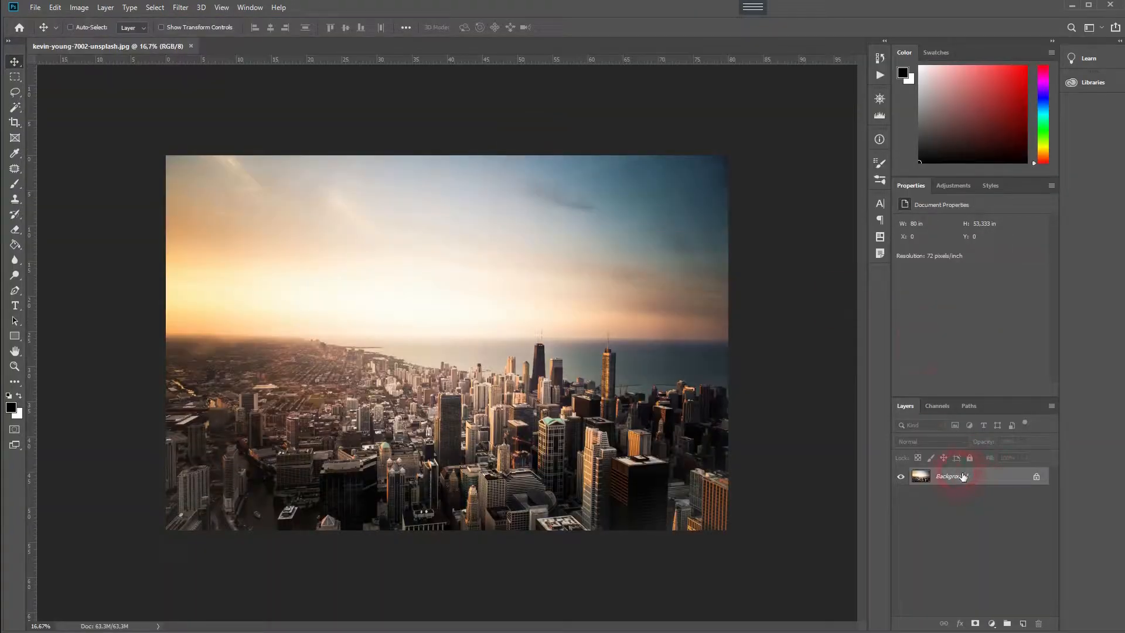
Rename Background to img, duplicate it as img copy, and work on the copy.
double_click(951, 476)
text(img)
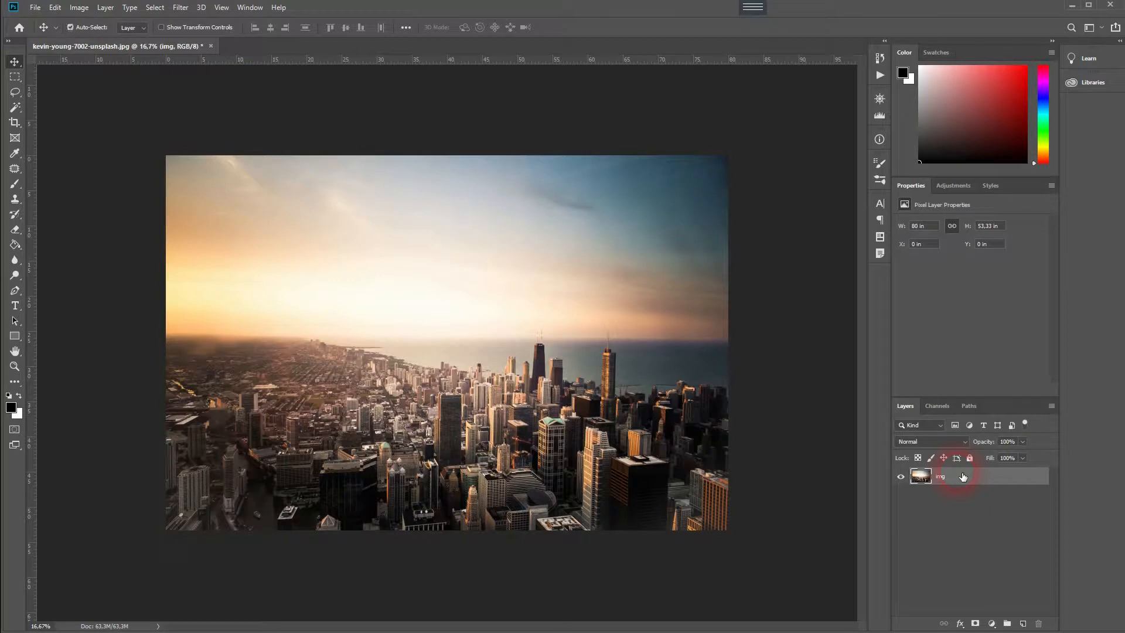
key(ctrl+j)
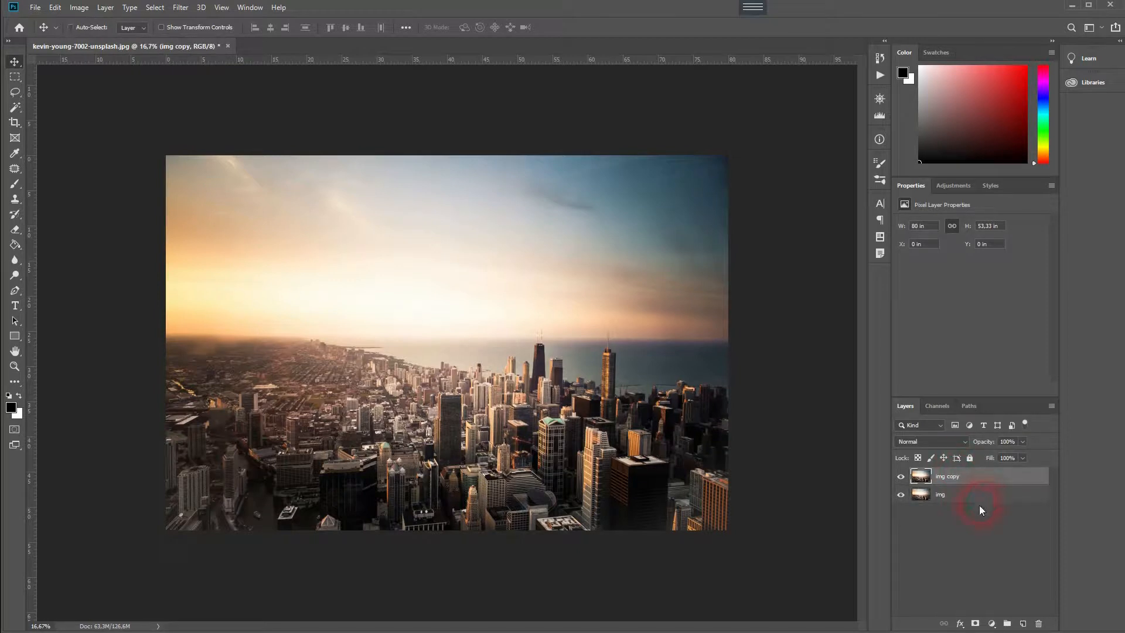
key(ctrl+j)
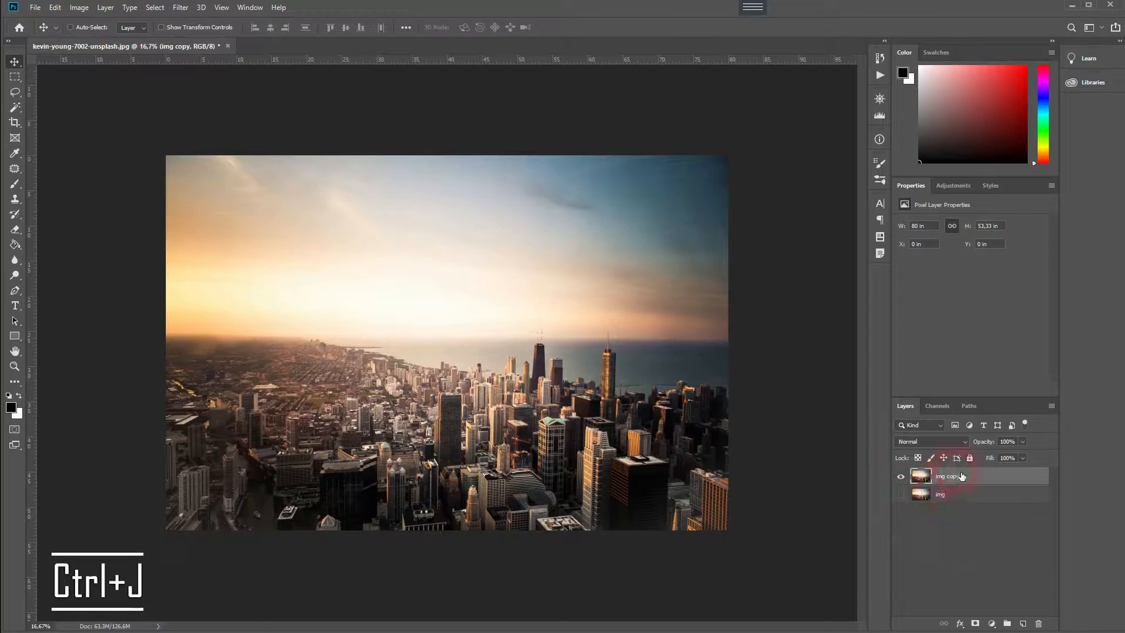
click(16, 108)
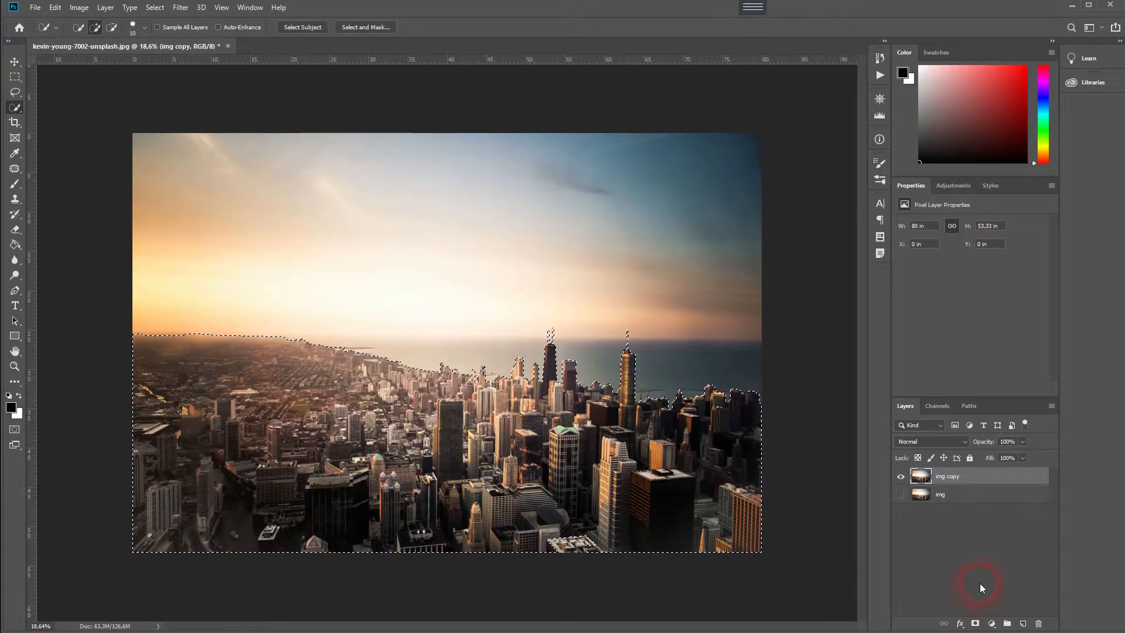
Mask the img copy layer so the sky outside the city selection is hidden.
click(974, 622)
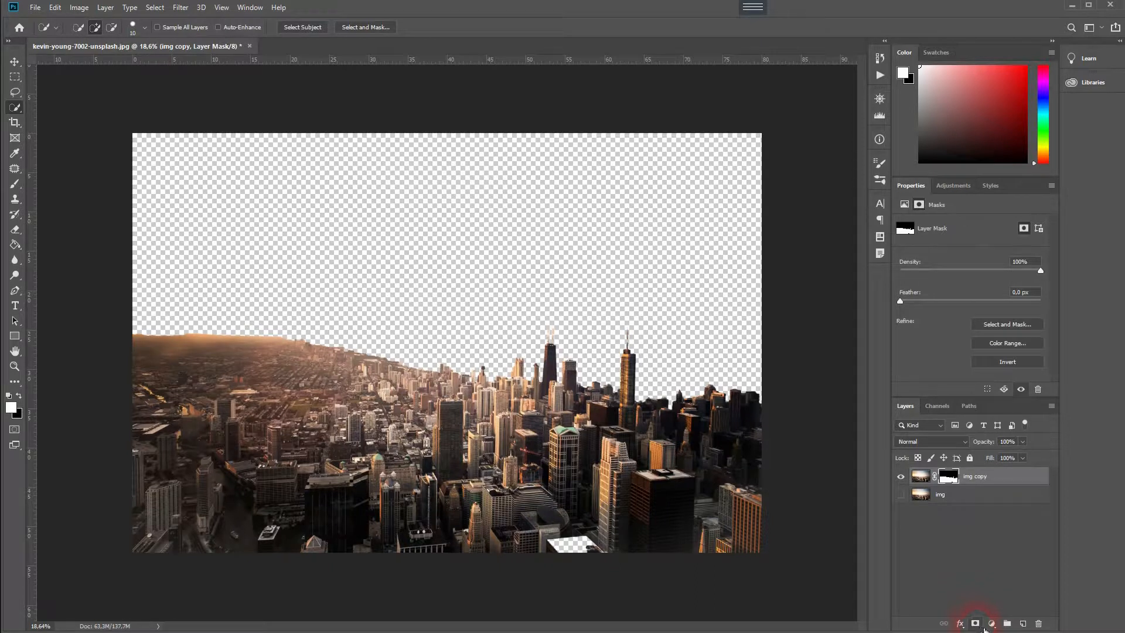
key(ctrl+z)
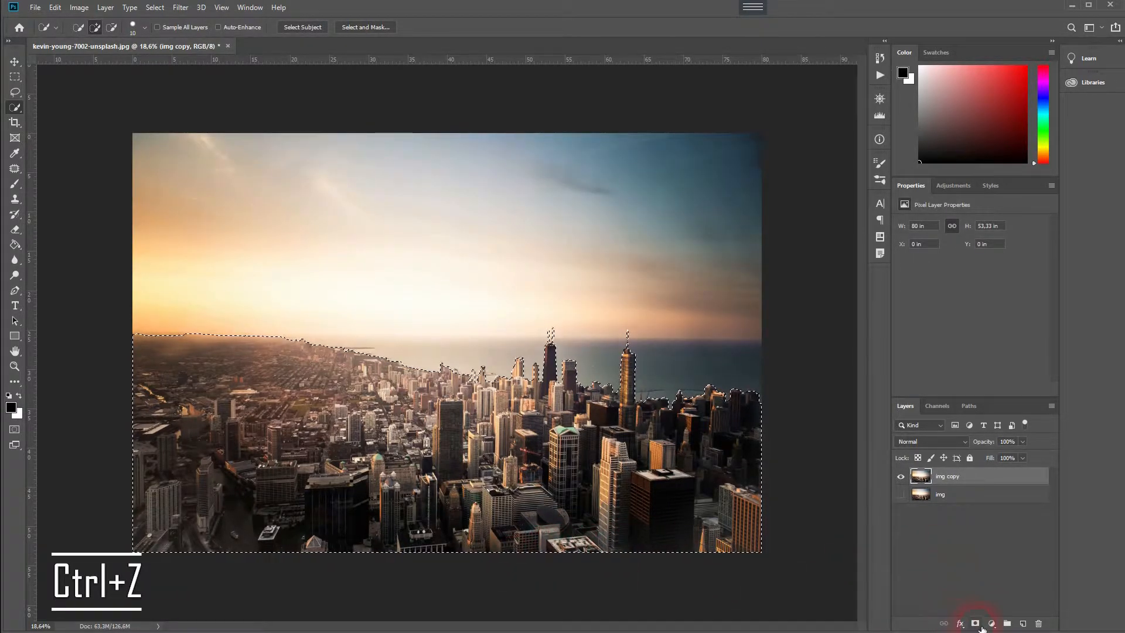
click(975, 622)
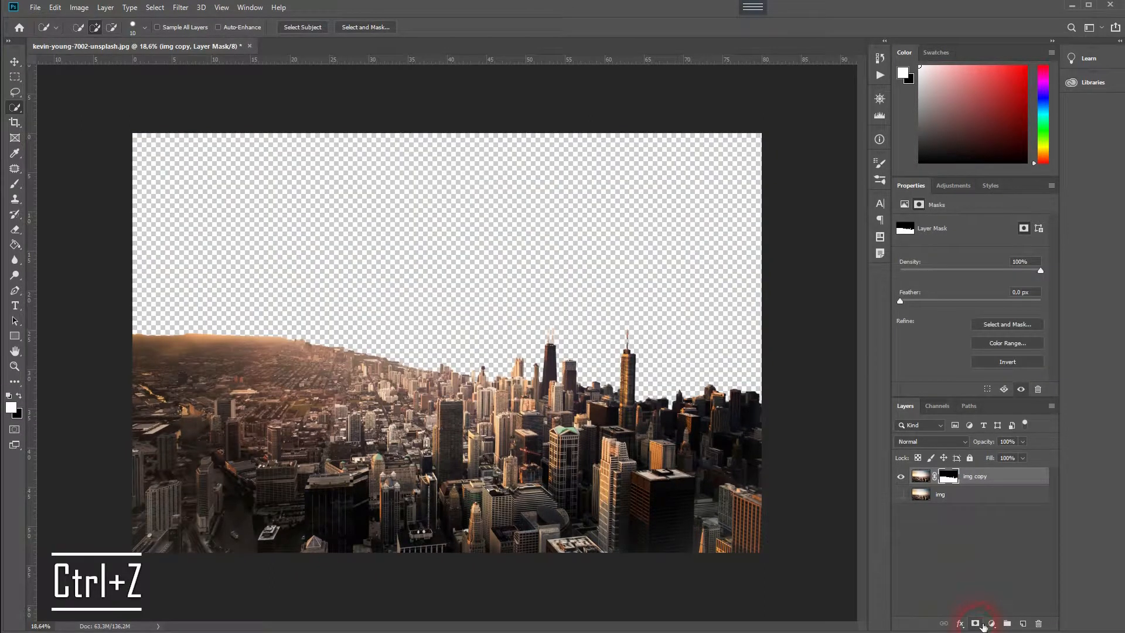
click(901, 494)
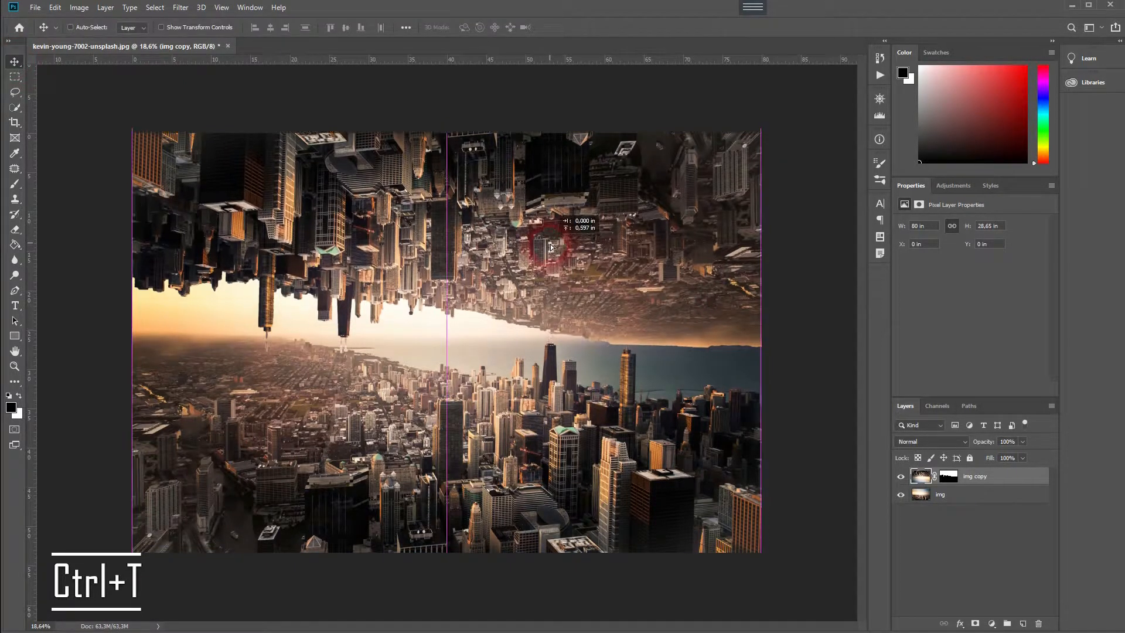
Move the flipped city copy up to the top and rotate both city layers to a slant.
drag(551, 247, 547, 230)
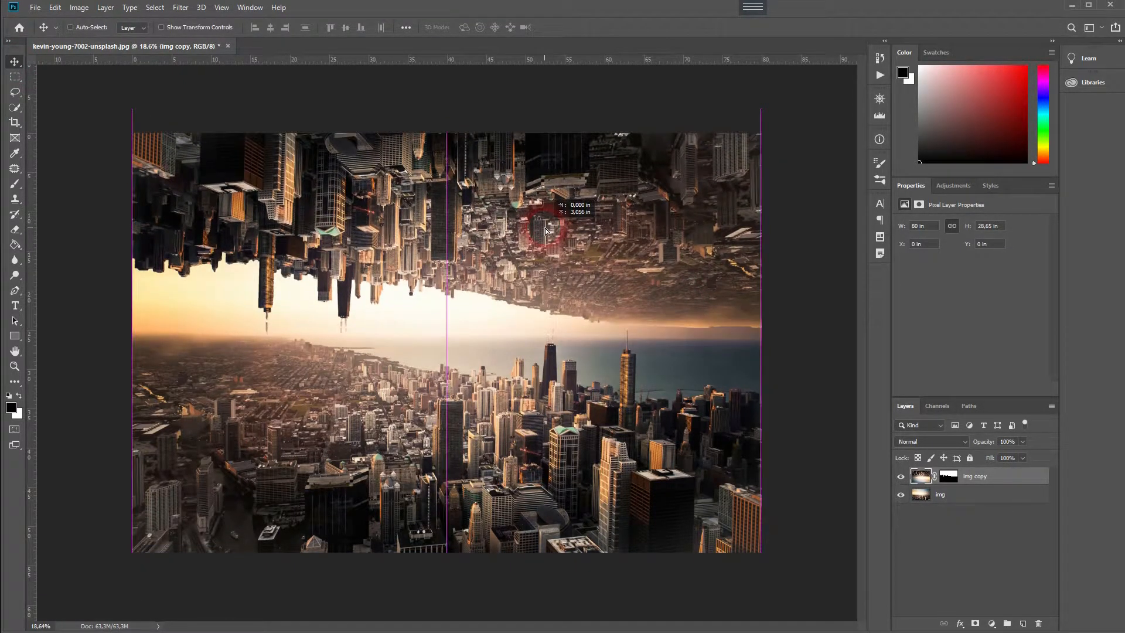
drag(548, 230, 548, 219)
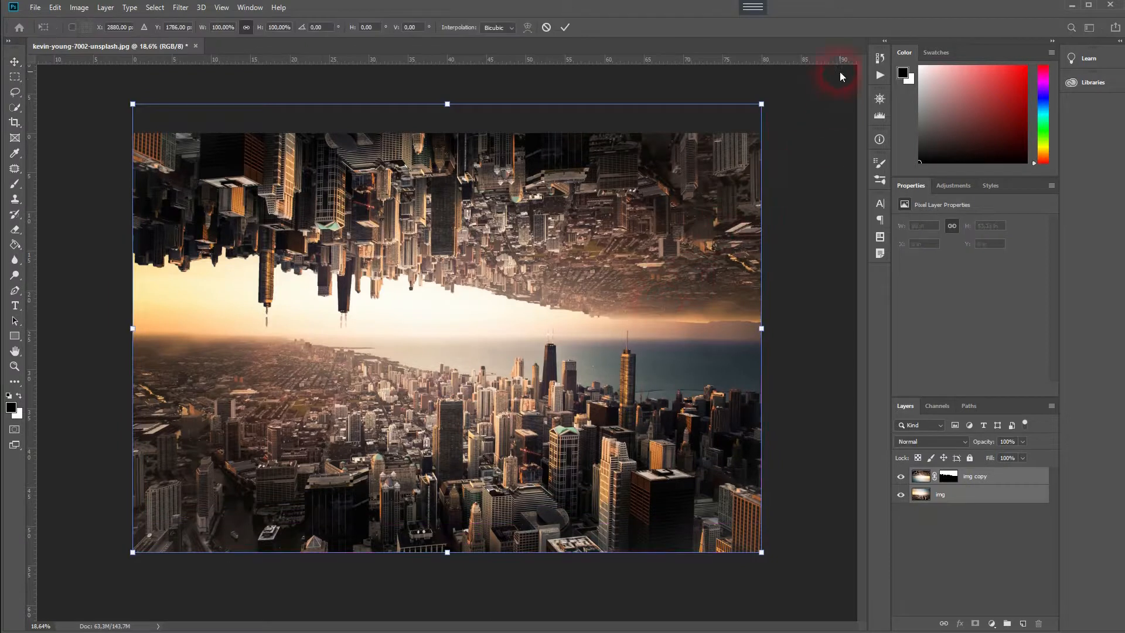
drag(841, 78, 822, 136)
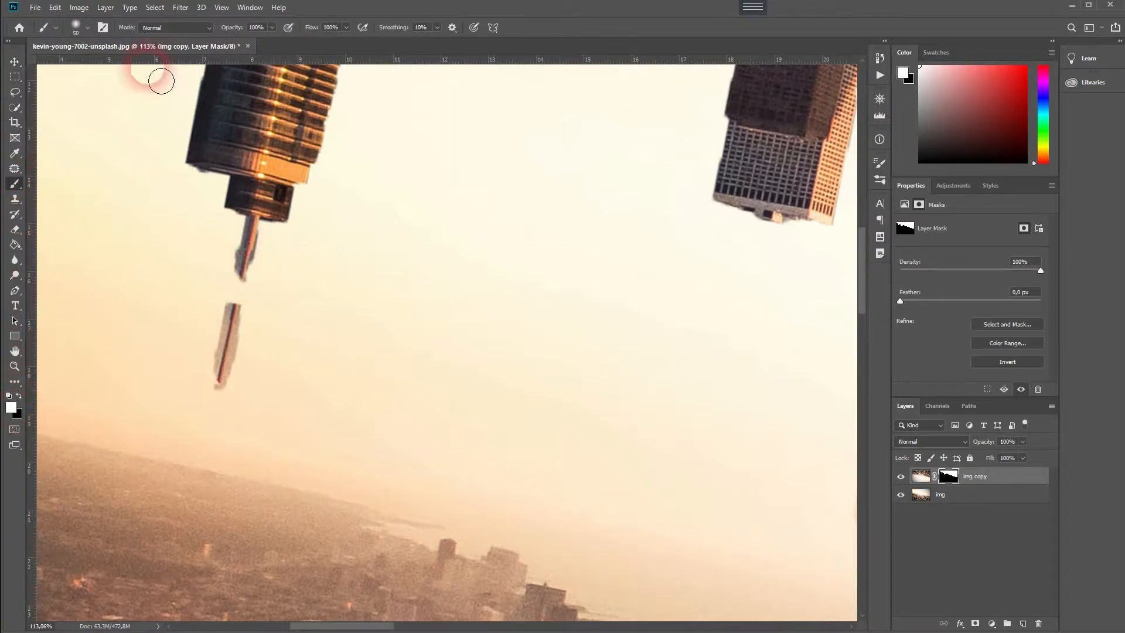
Paint white on the mask with a 20 px soft brush to restore the broken spire.
click(88, 27)
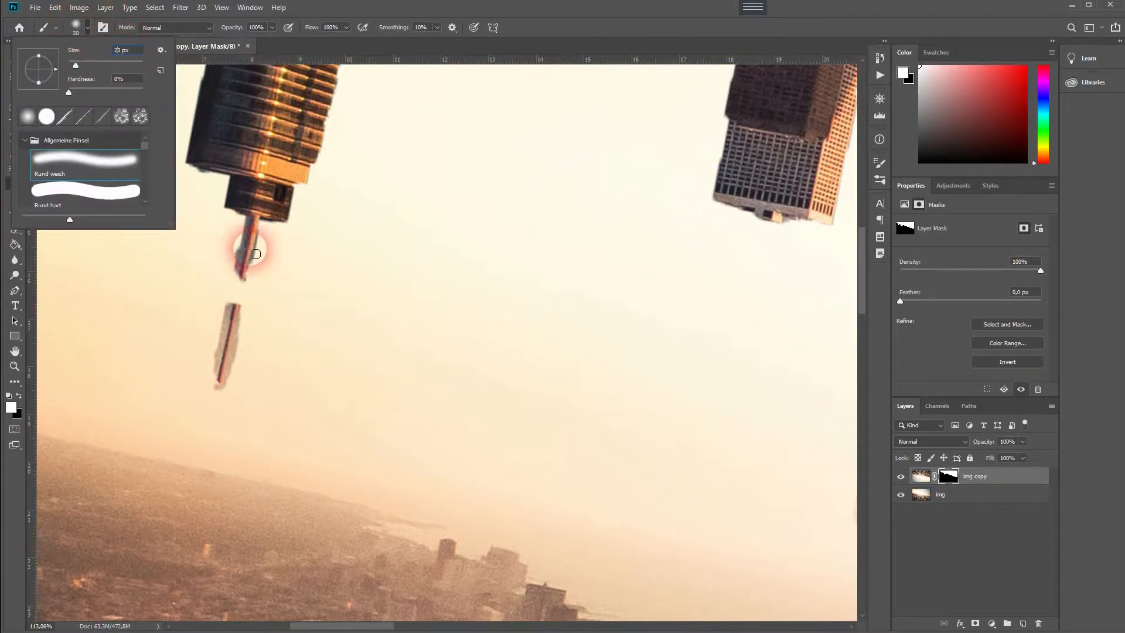
drag(257, 253, 233, 328)
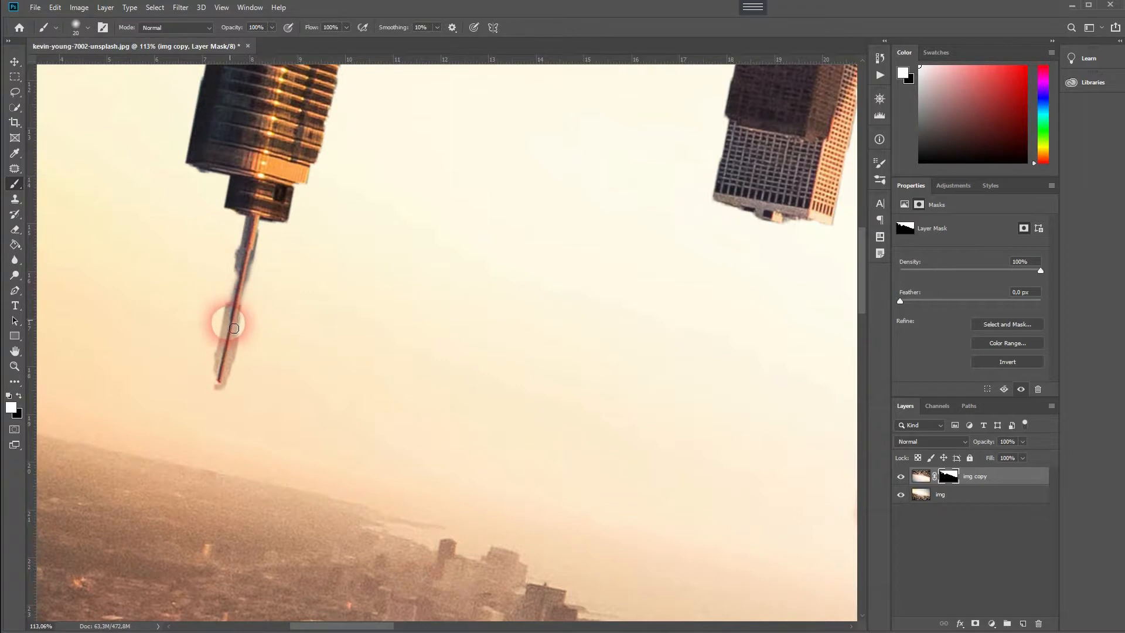
drag(233, 328, 234, 393)
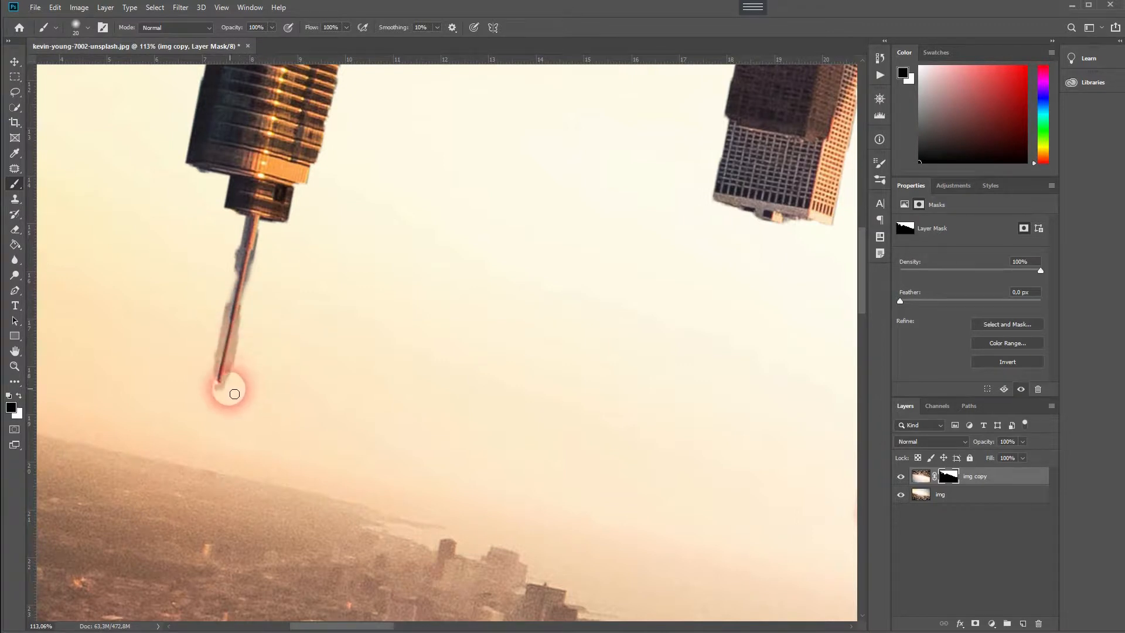
drag(234, 394, 246, 233)
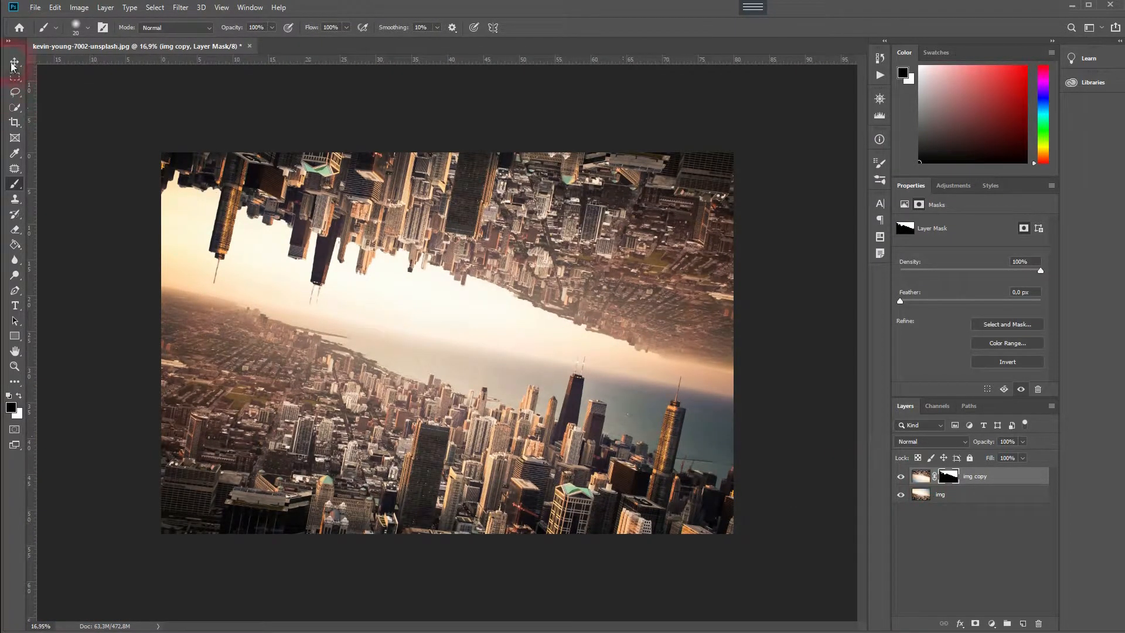
Place the flying-birds photo as a new layer and name it birds.
click(14, 62)
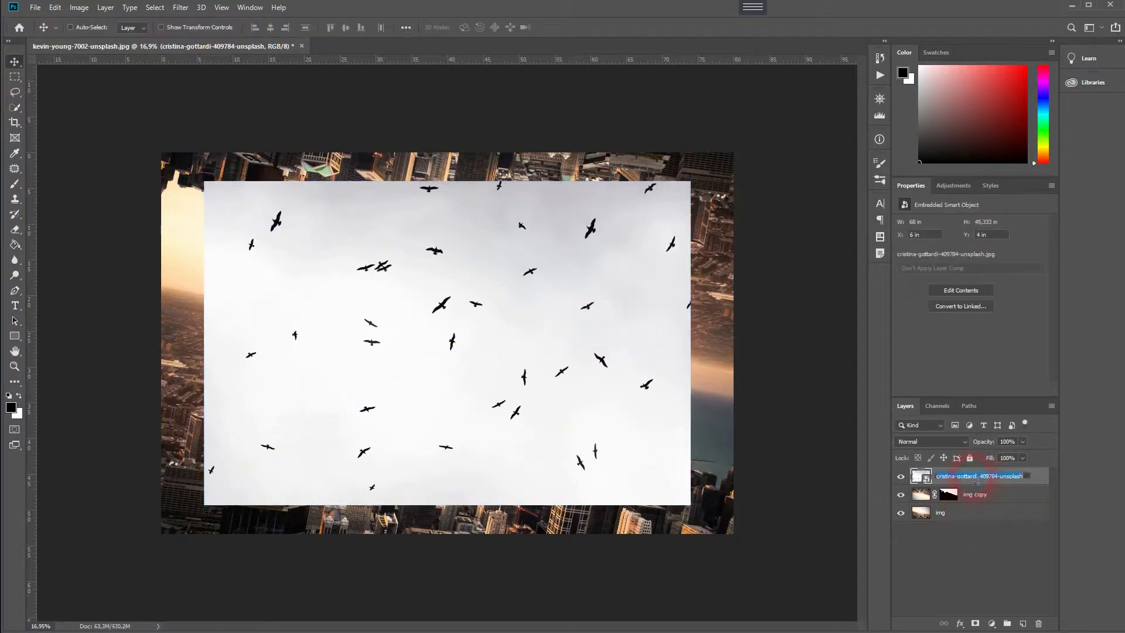
text(birds)
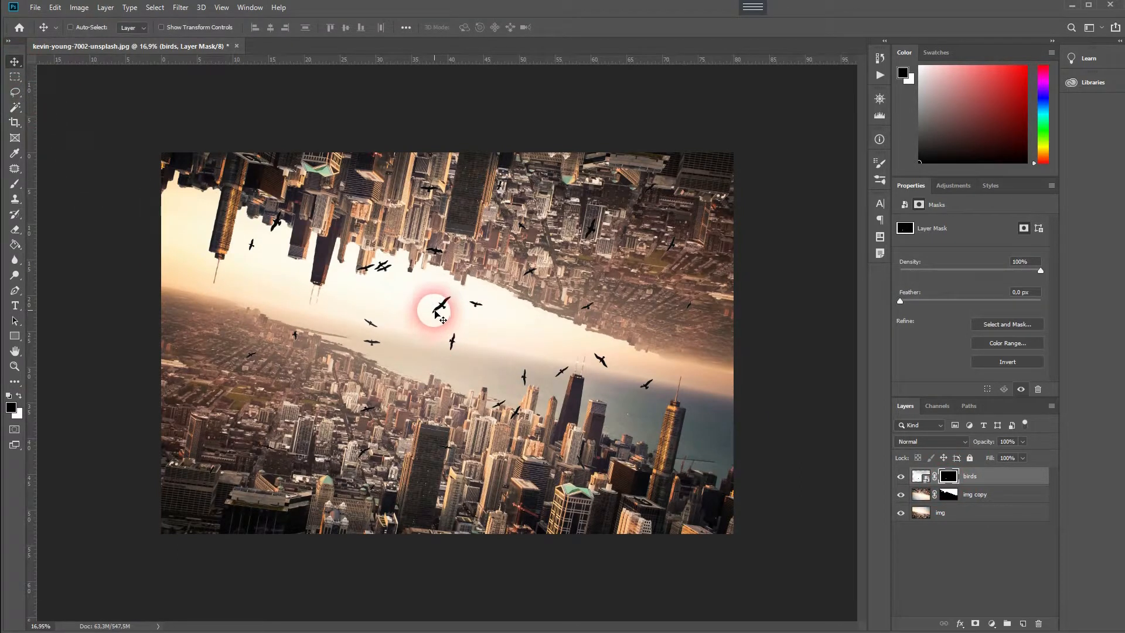
Position the flock between the horizons, duplicate it, and move the second flock left.
drag(443, 308, 517, 348)
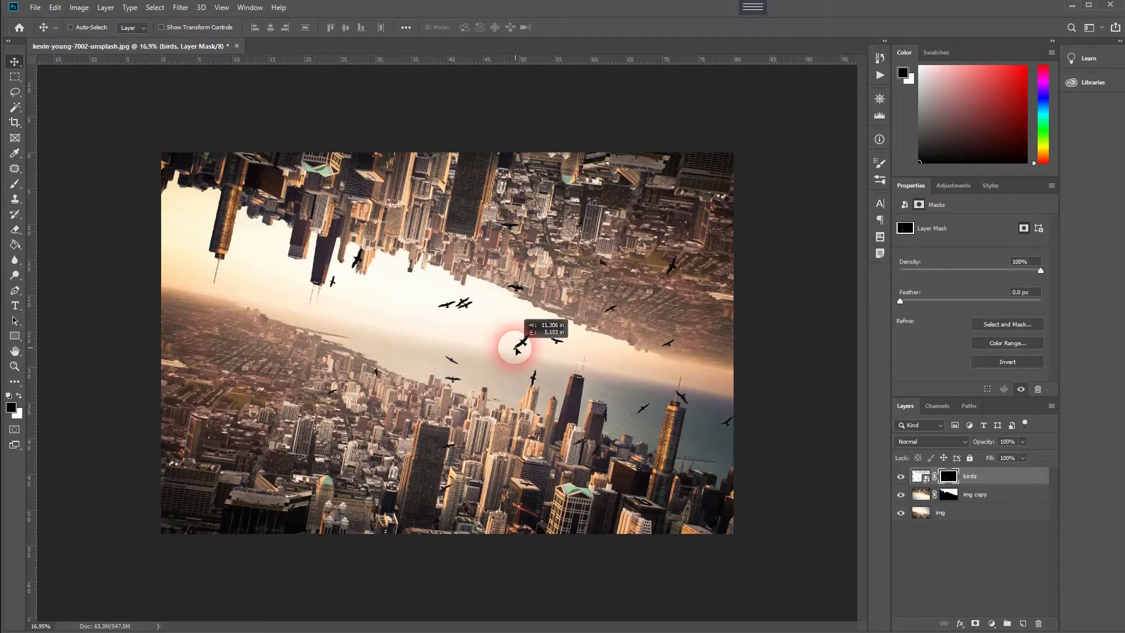
drag(515, 350, 561, 355)
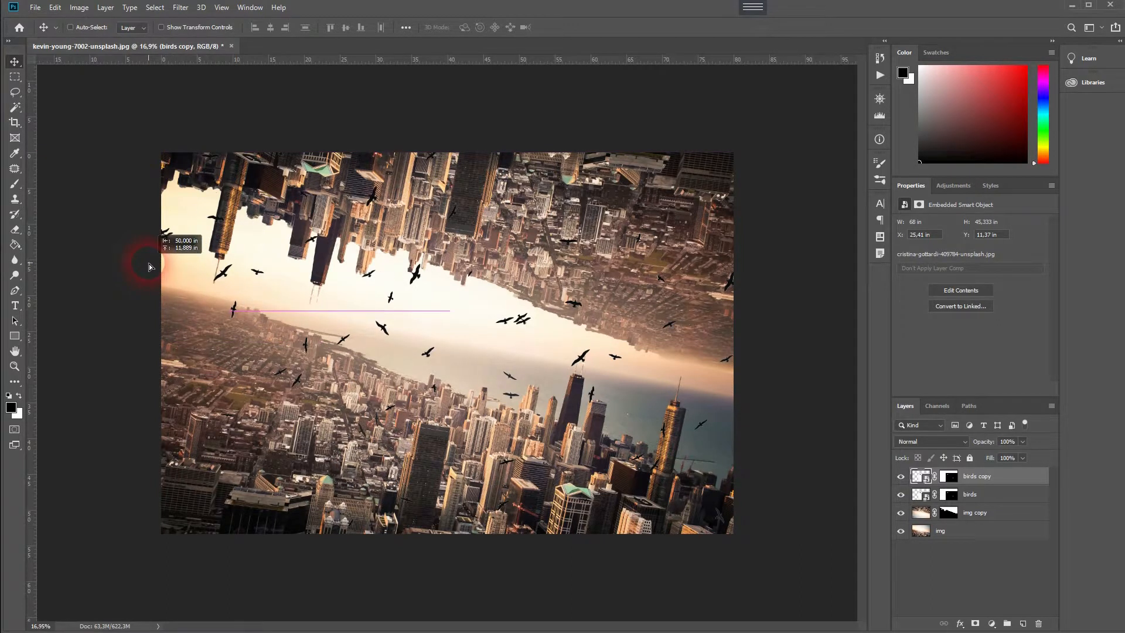
key(ctrl+t)
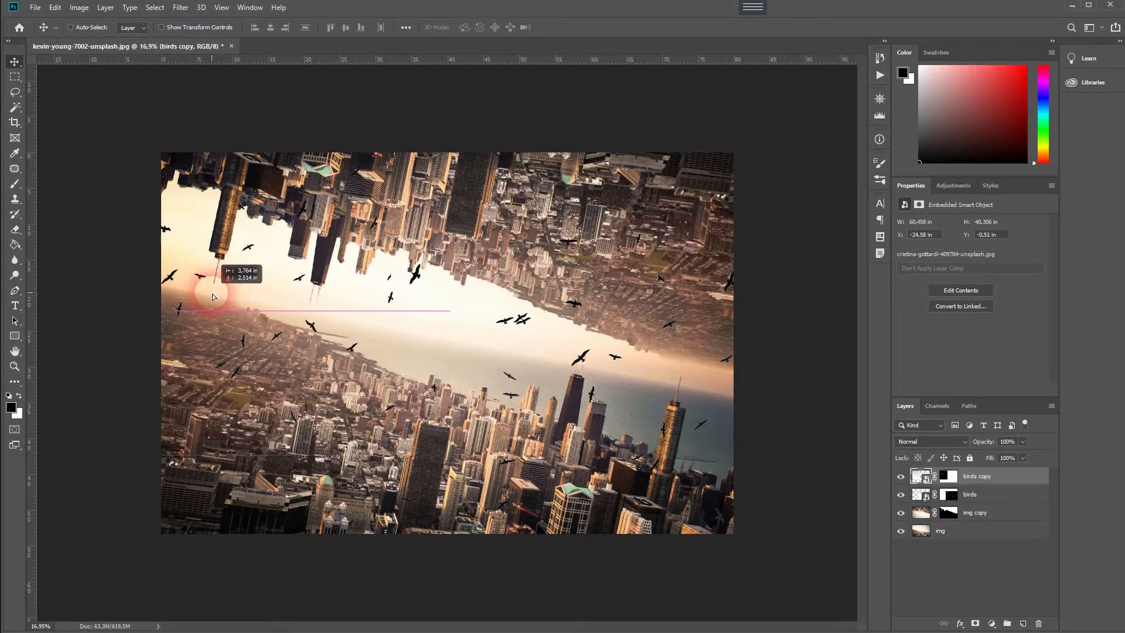
drag(214, 296, 695, 377)
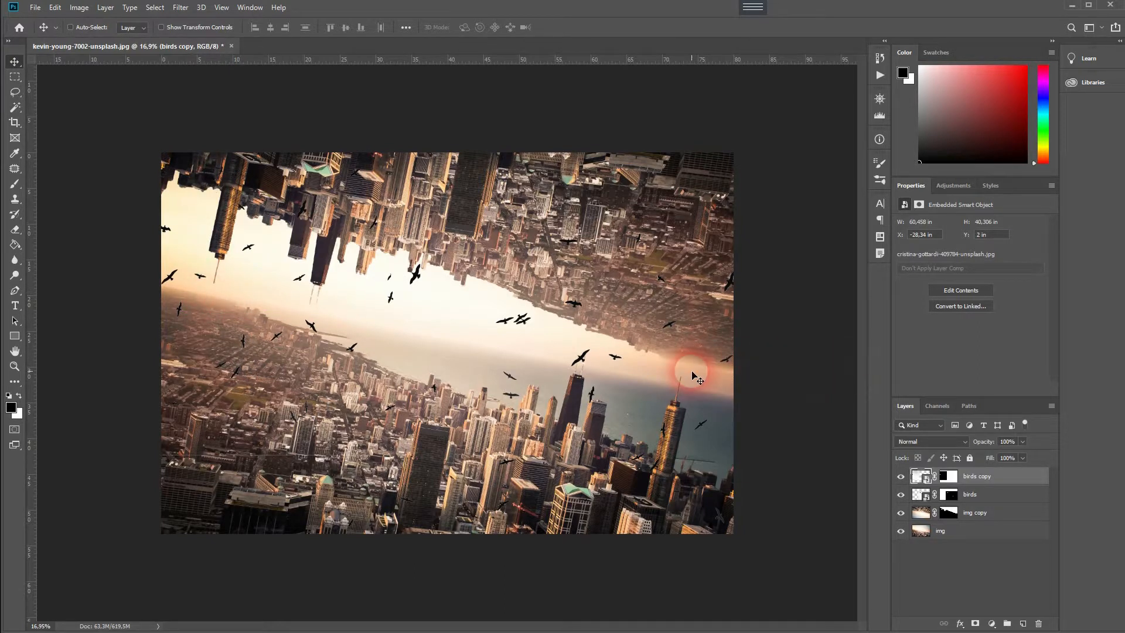
mouse_move(609, 365)
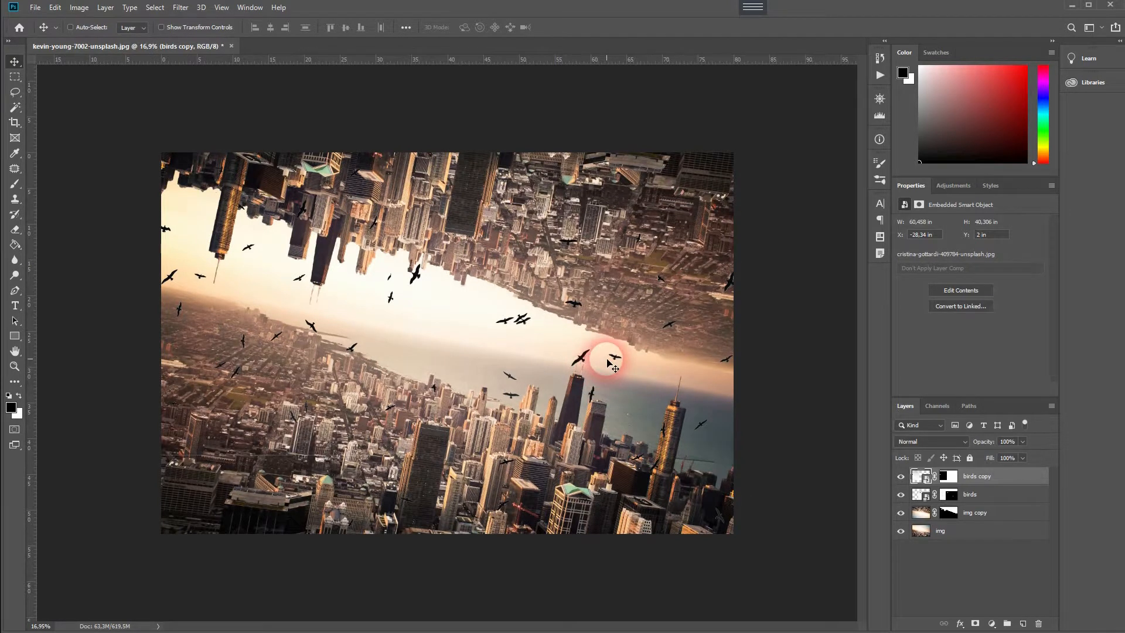
mouse_move(825, 422)
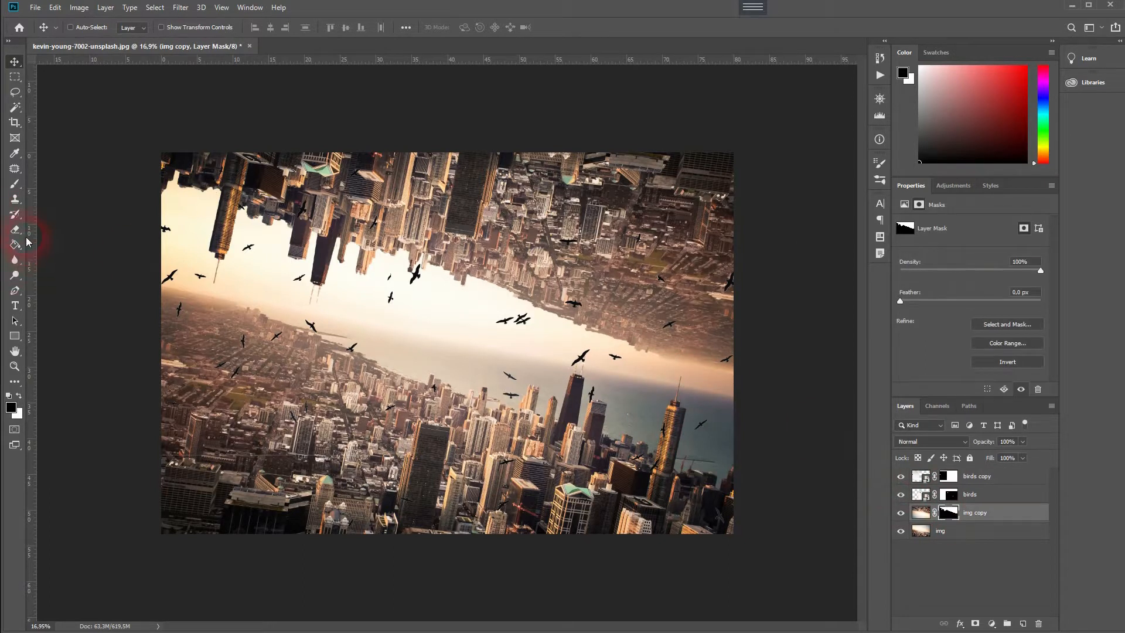
Brush the img copy mask with a large soft brush to blend the upside-down city's edge.
click(14, 184)
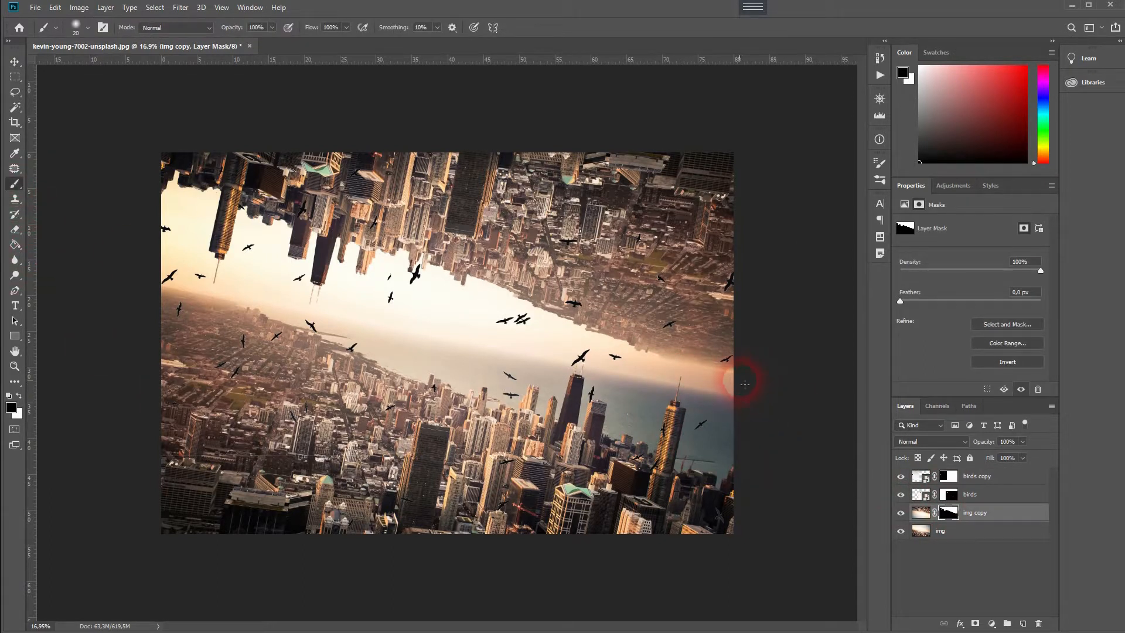
click(88, 27)
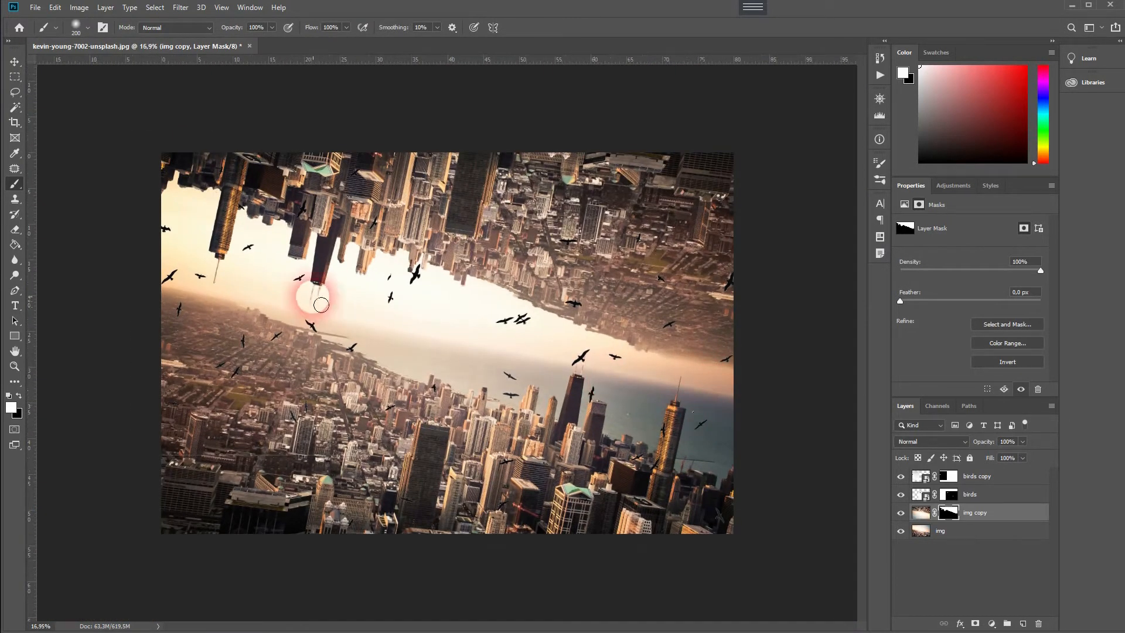
drag(319, 305, 482, 362)
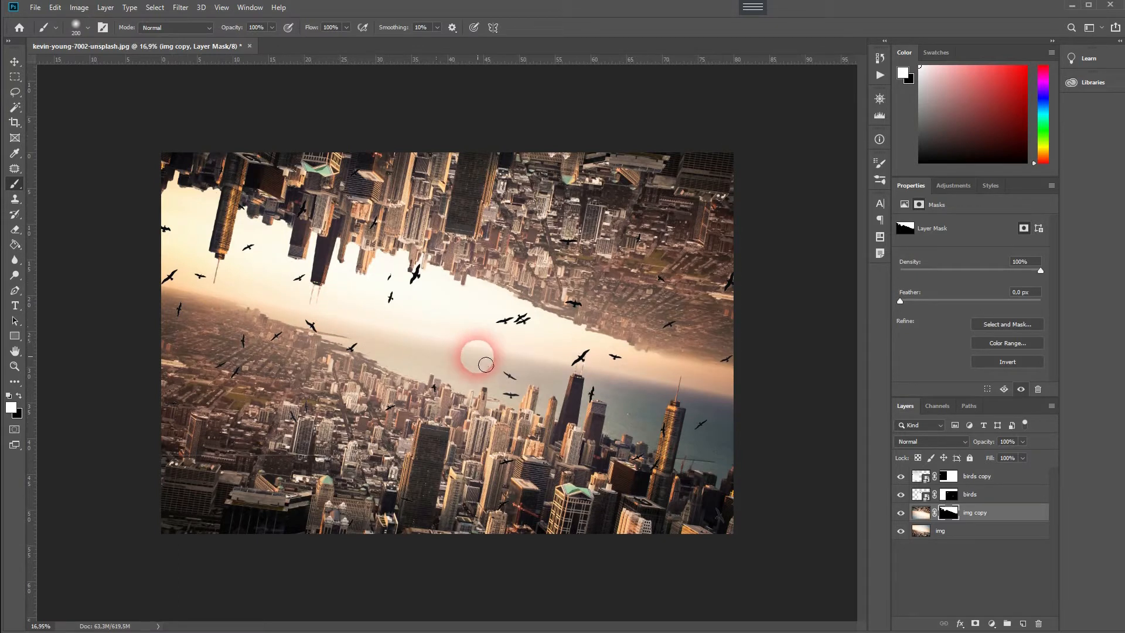